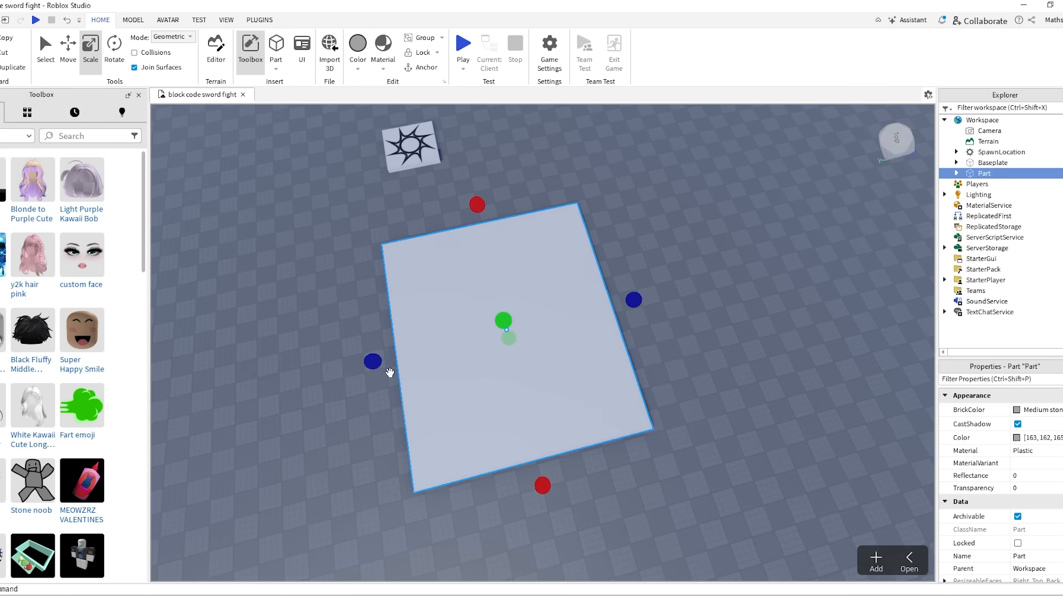
# Stretch the flat part with the Scale handles into a floor about 66 studs long.
pyautogui.moveTo(476, 203); pyautogui.dragTo(470, 176)
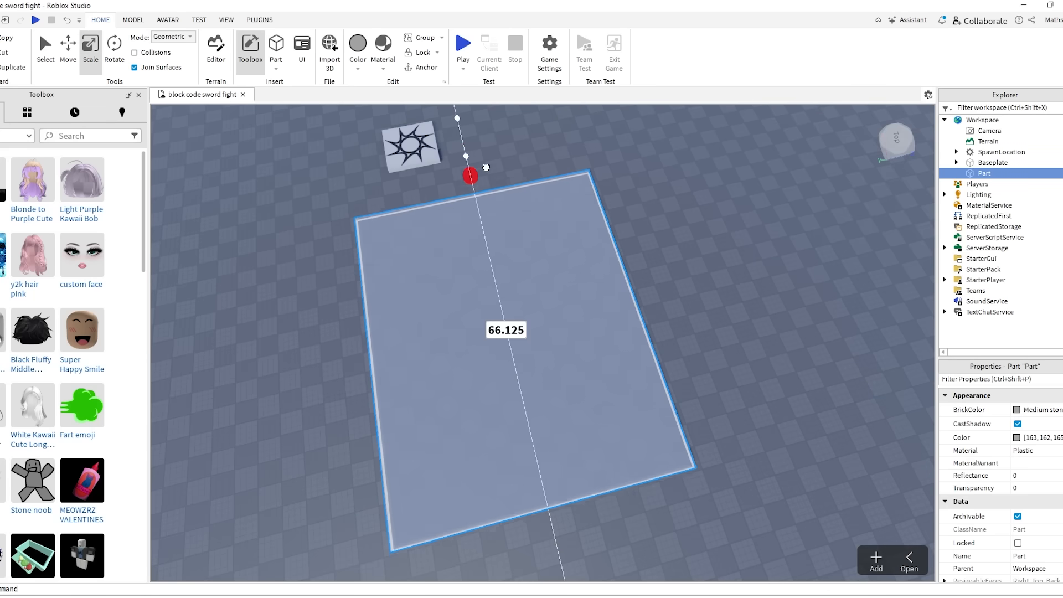
pyautogui.moveTo(470, 176); pyautogui.dragTo(742, 273)
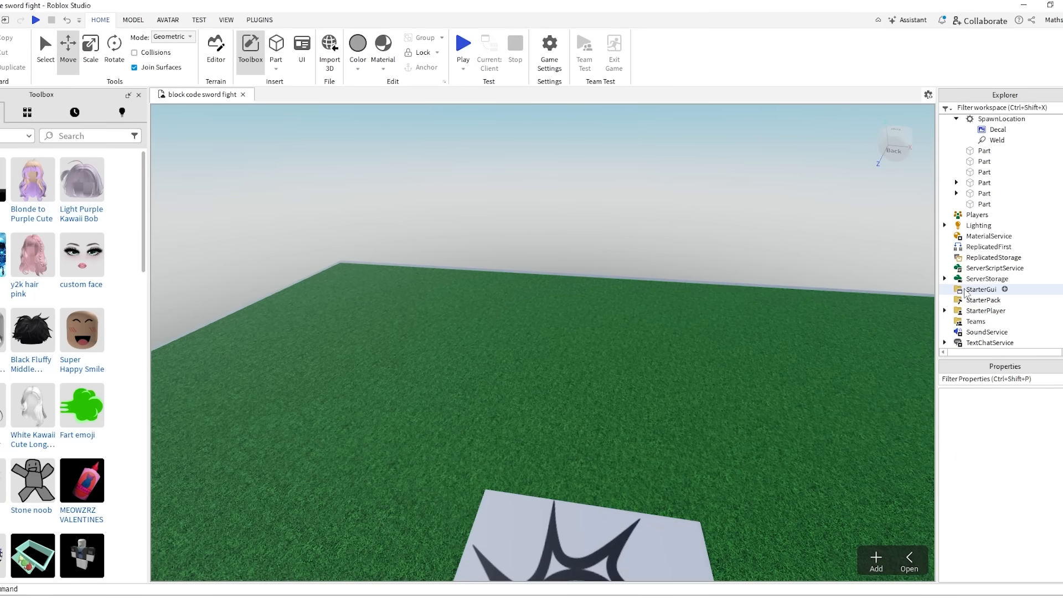
# Add a ScreenGui with a TextLabel to StarterGui and position the label at the screen top.
pyautogui.click(980, 289)
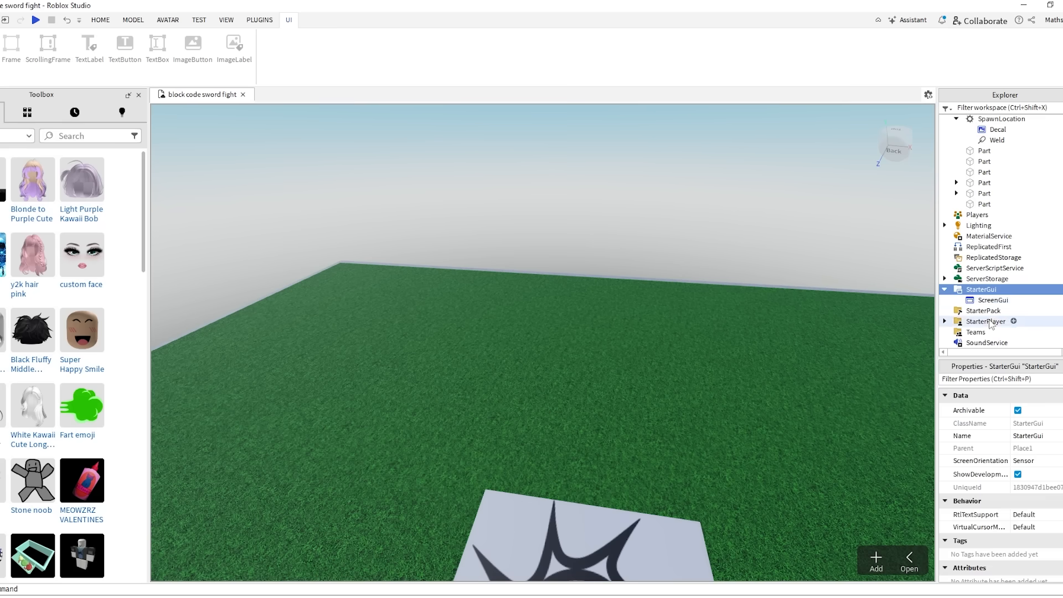
pyautogui.click(89, 44)
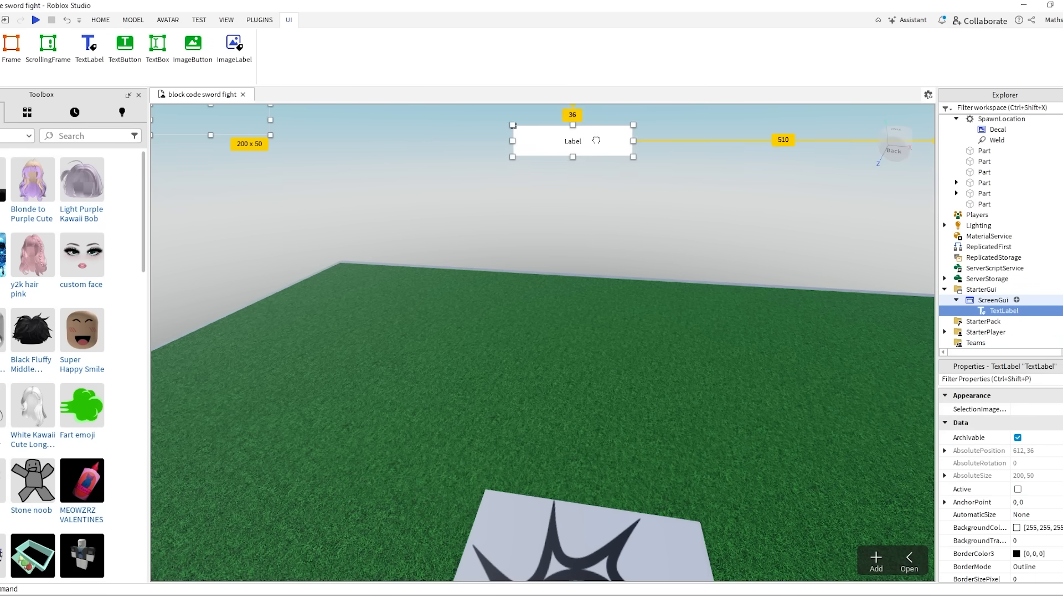
pyautogui.moveTo(571, 141); pyautogui.dragTo(258, 151)
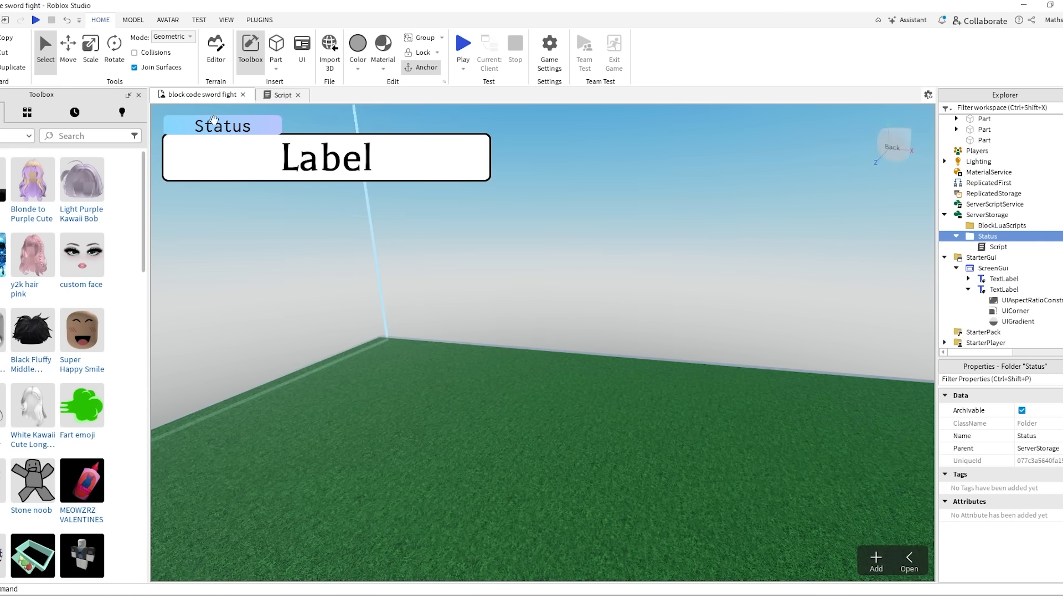
# Convert the Status folder's Script into a BlockLua script via the panel's Convert button.
pyautogui.click(997, 246)
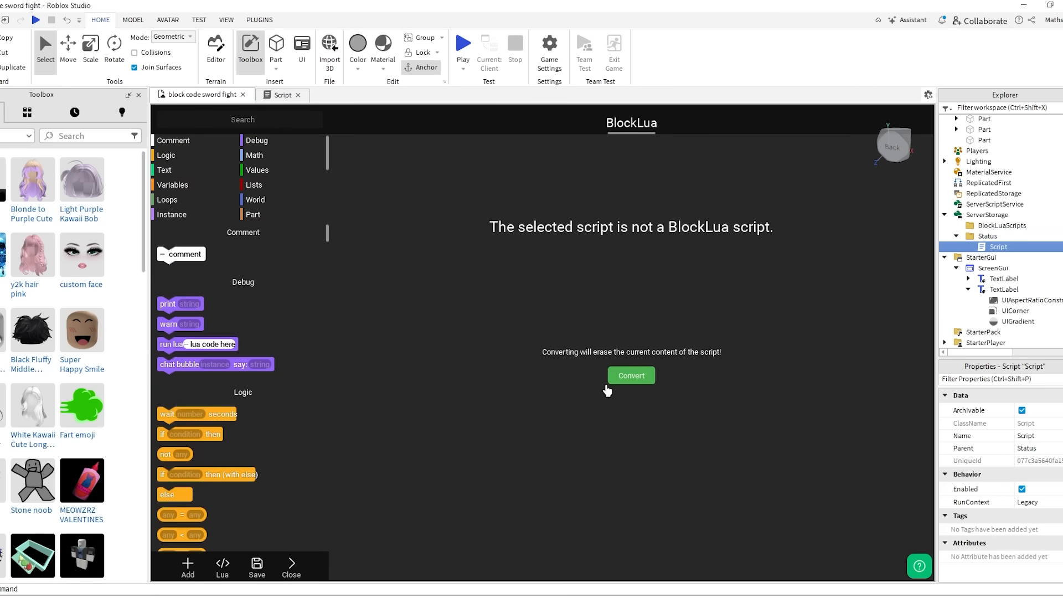
pyautogui.click(631, 376)
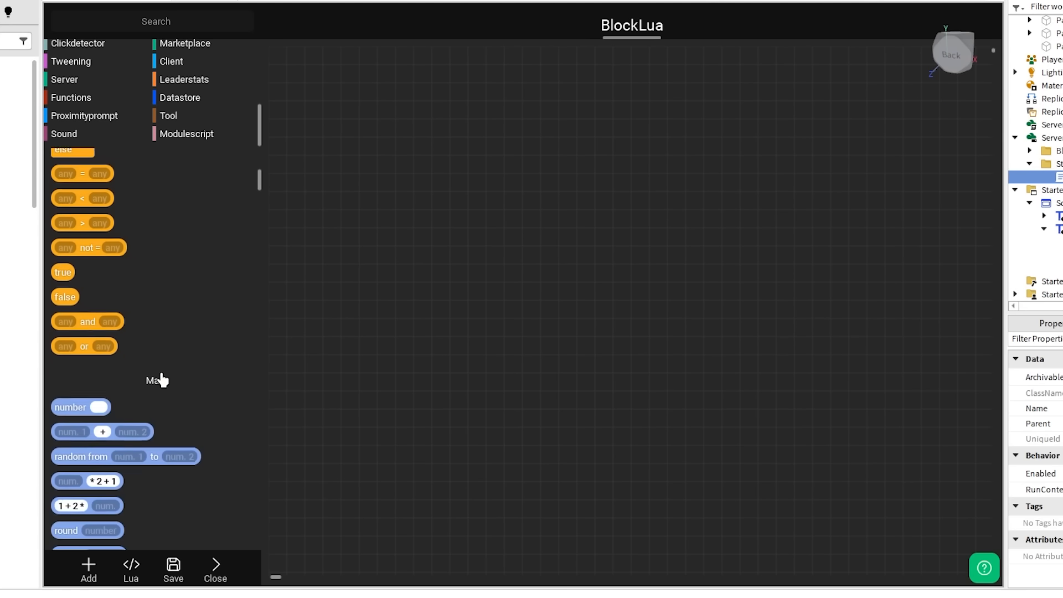
# Insert a value object into the Status folder by searching the object picker.
pyautogui.scroll(-3)
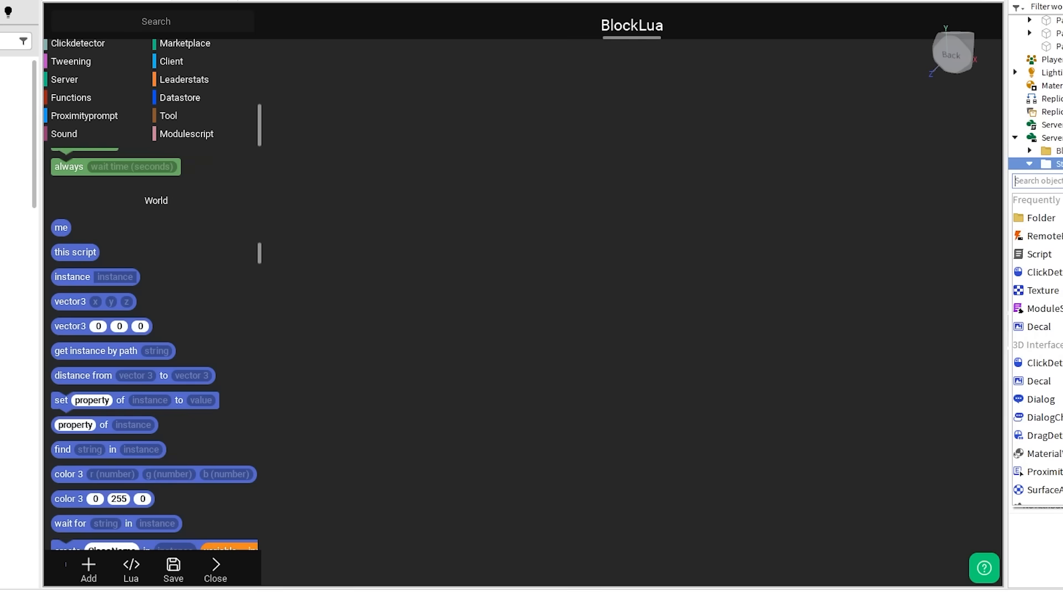
pyautogui.moveTo(1037, 219)
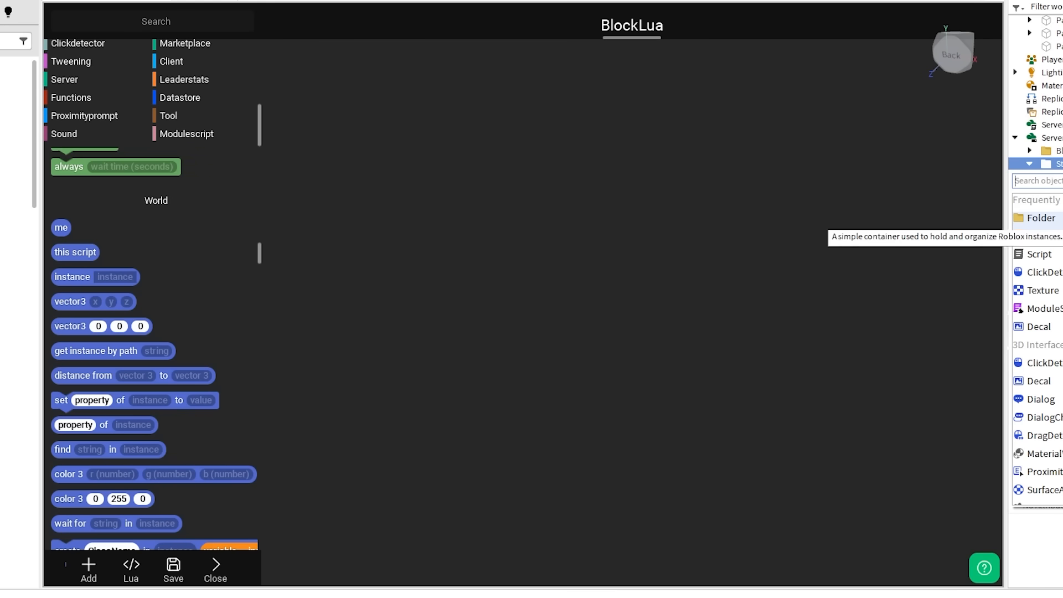
pyautogui.write('s')
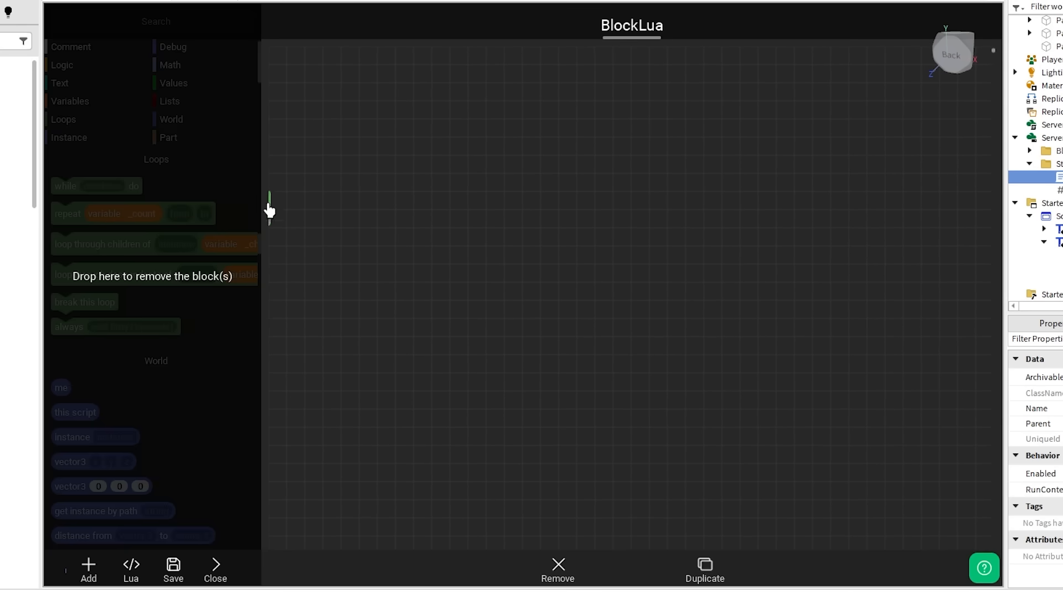
# Place a 'while do' loop with a 'true' condition on the BlockLua canvas.
pyautogui.moveTo(95, 186); pyautogui.dragTo(461, 256)
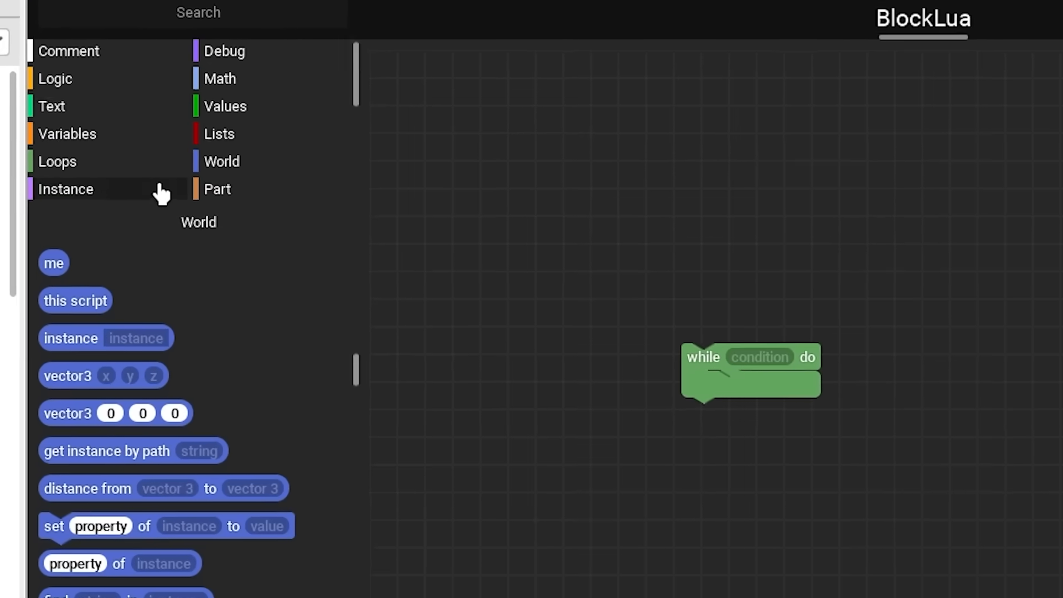
pyautogui.click(216, 189)
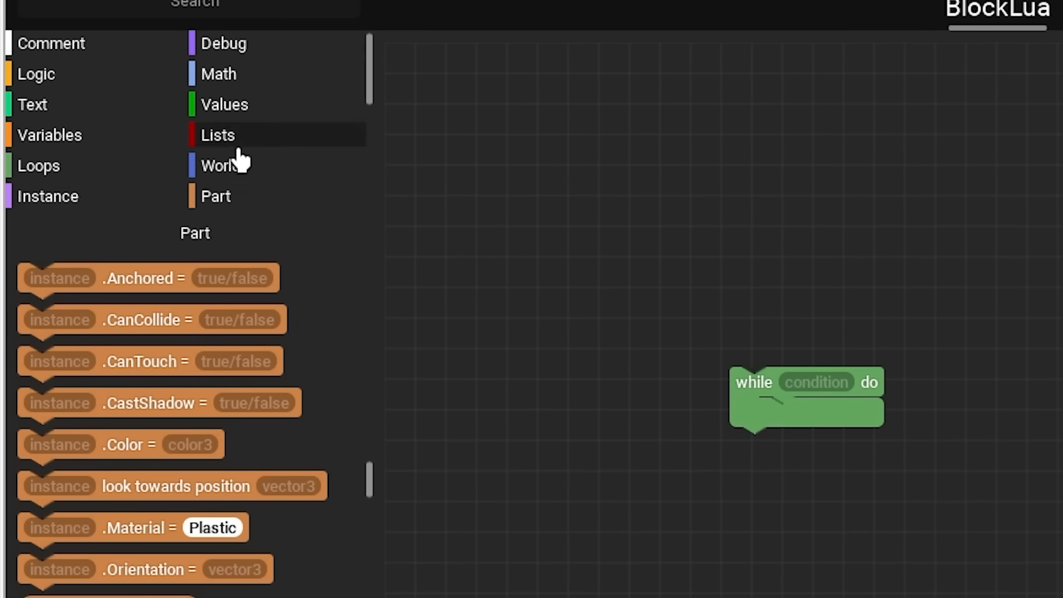
pyautogui.scroll(-3)
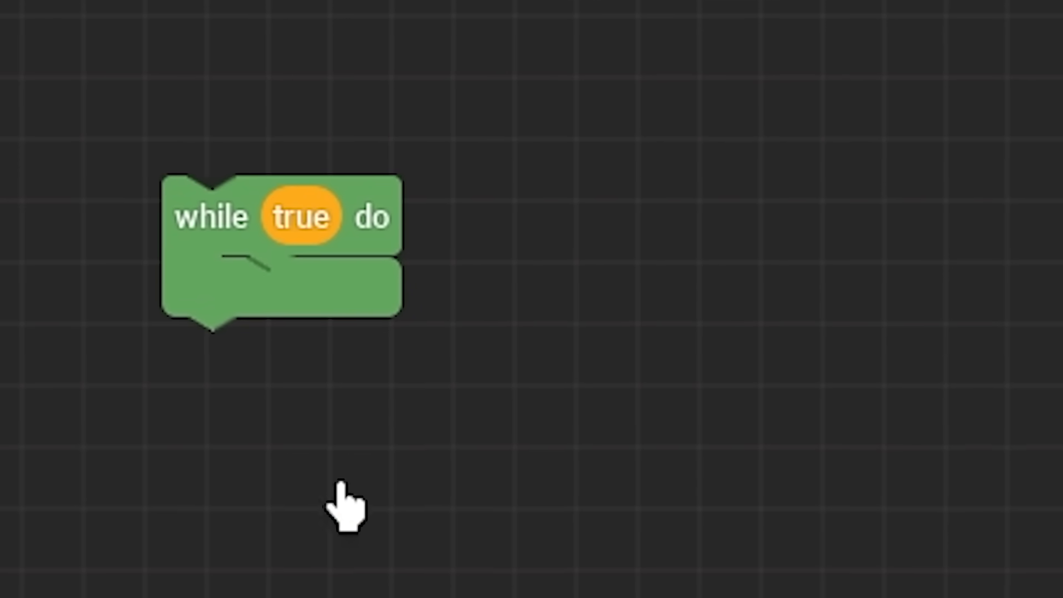
pyautogui.moveTo(347, 509); pyautogui.dragTo(421, 305)
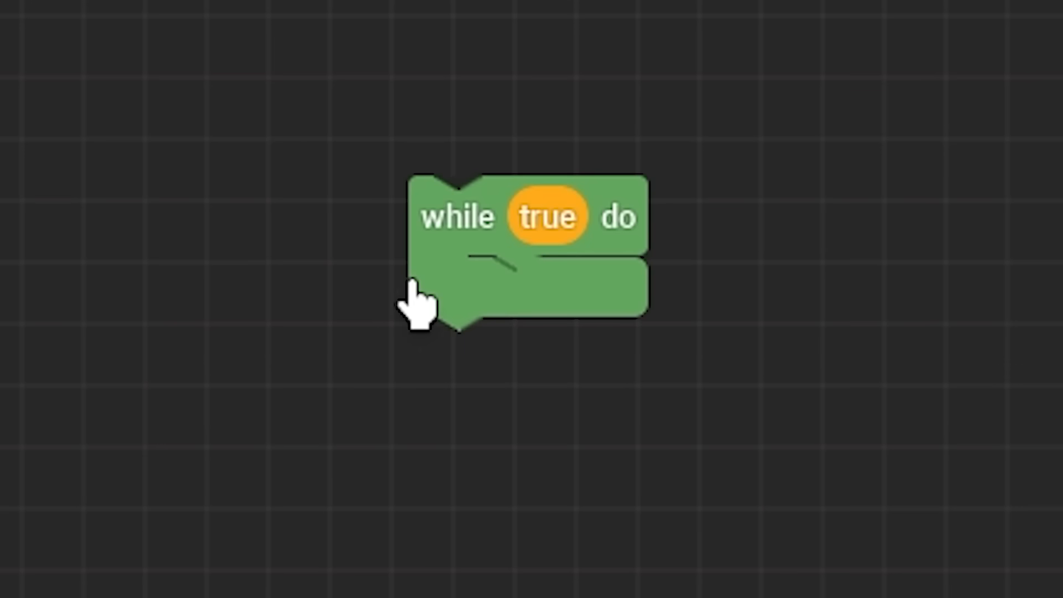
pyautogui.moveTo(166, 529)
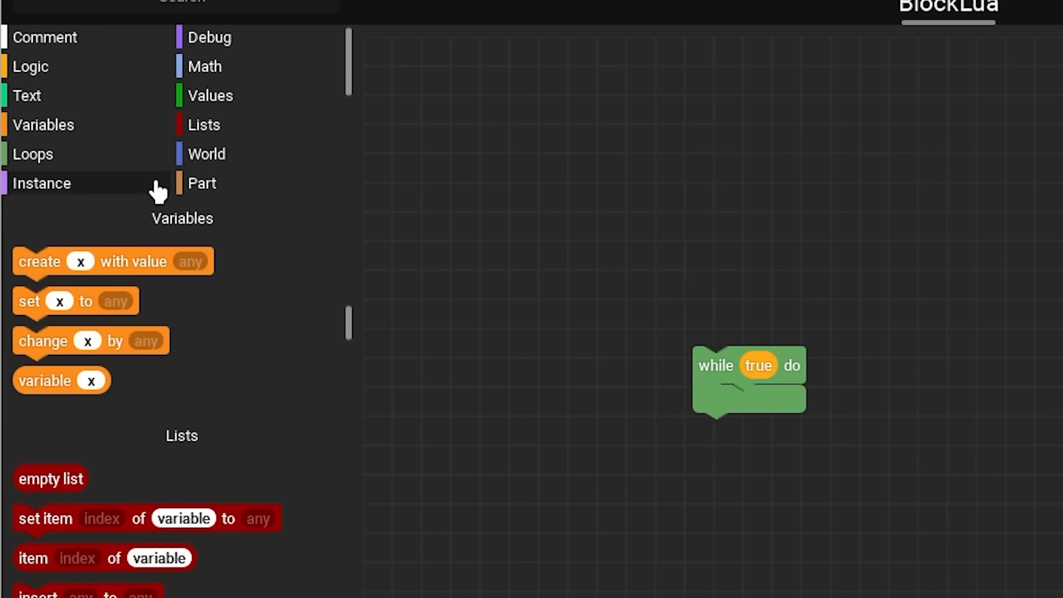
# Add a set StatusValue block and a wait 3 secs loop, then locate the World find-in-instance block.
pyautogui.click(206, 154)
pyautogui.write('StatusValue')
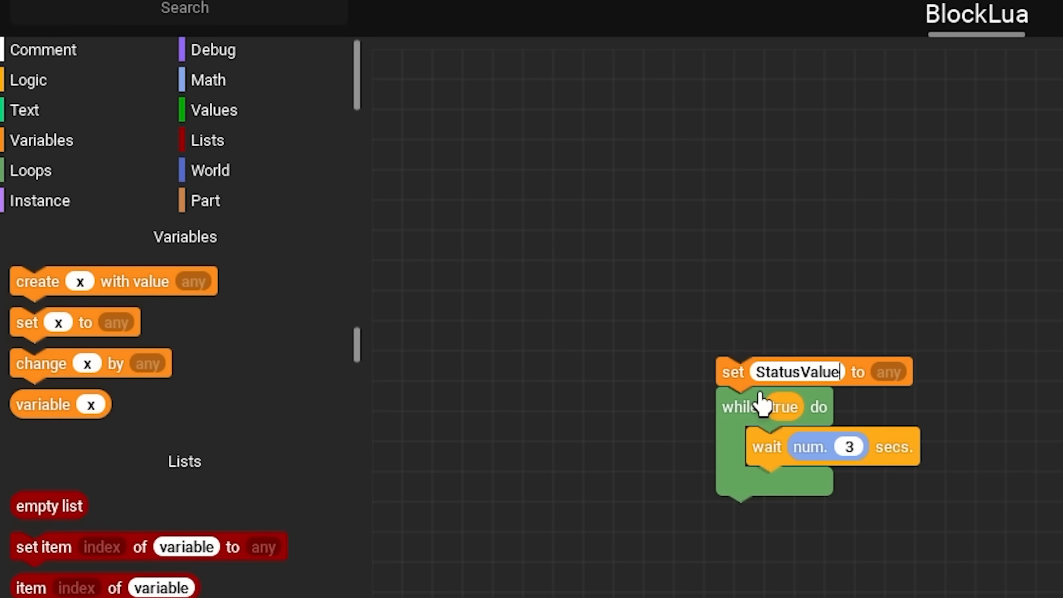
pyautogui.moveTo(228, 125)
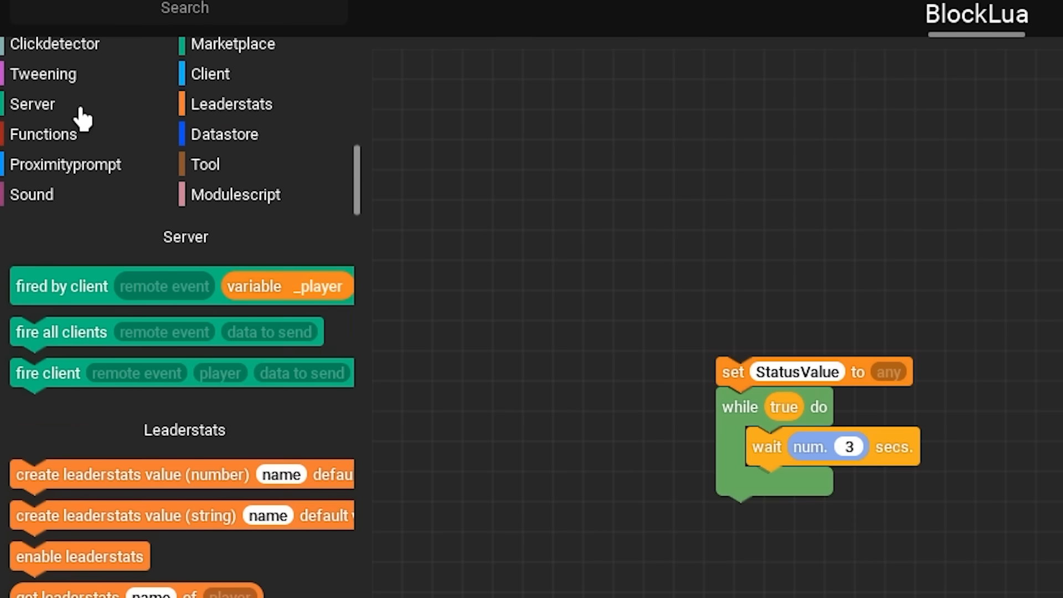
pyautogui.moveTo(247, 475)
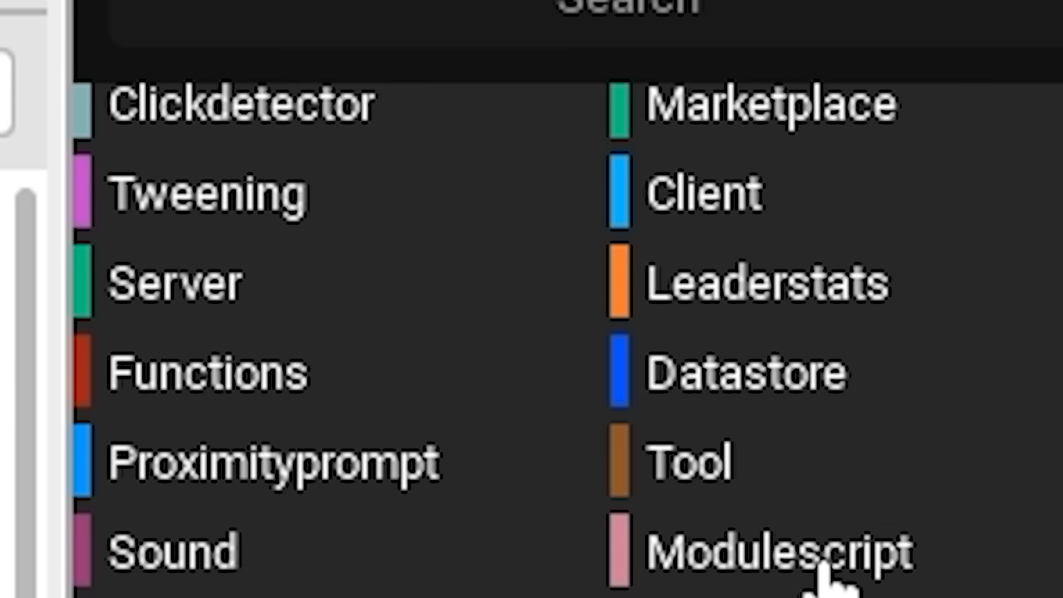
pyautogui.scroll(-3)
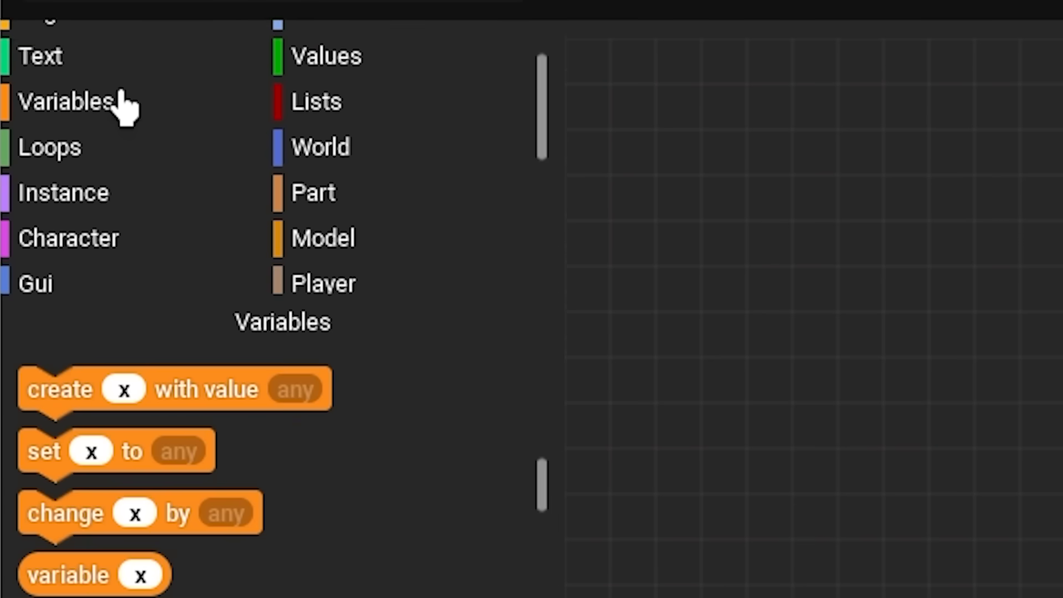
pyautogui.click(313, 100)
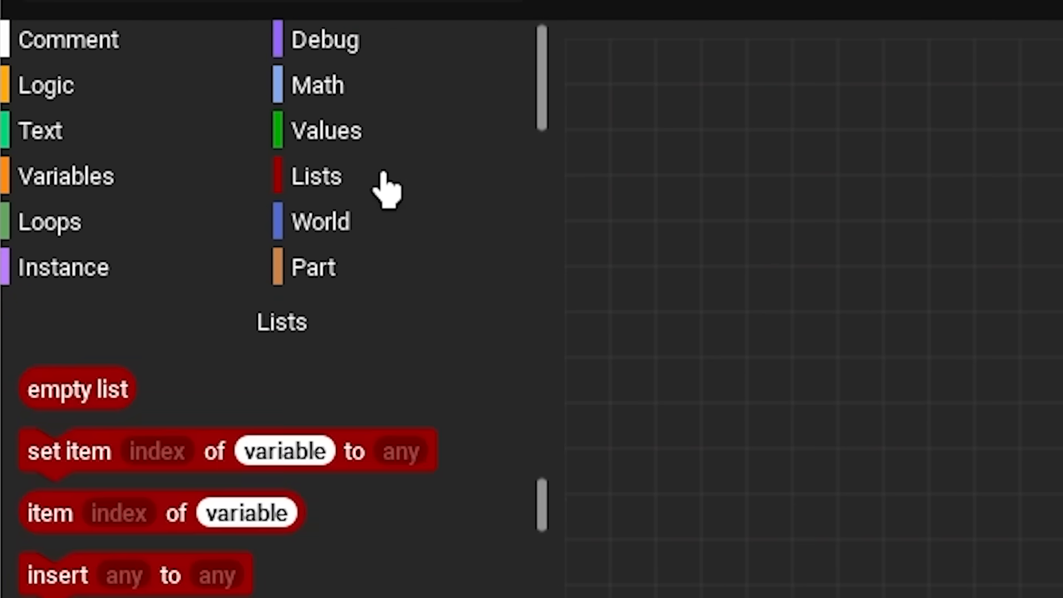
pyautogui.click(62, 267)
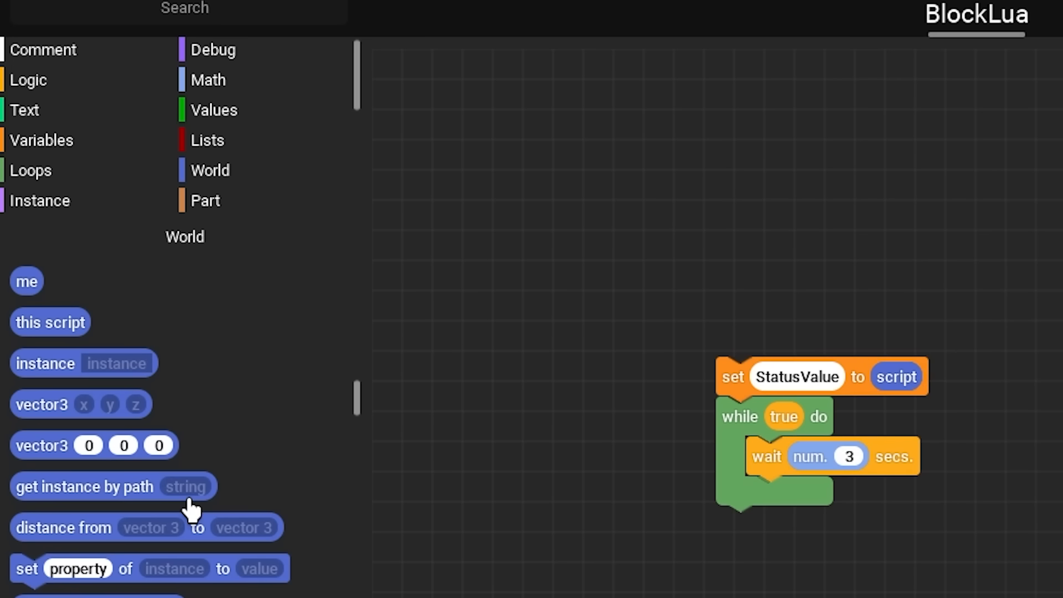
pyautogui.scroll(-3)
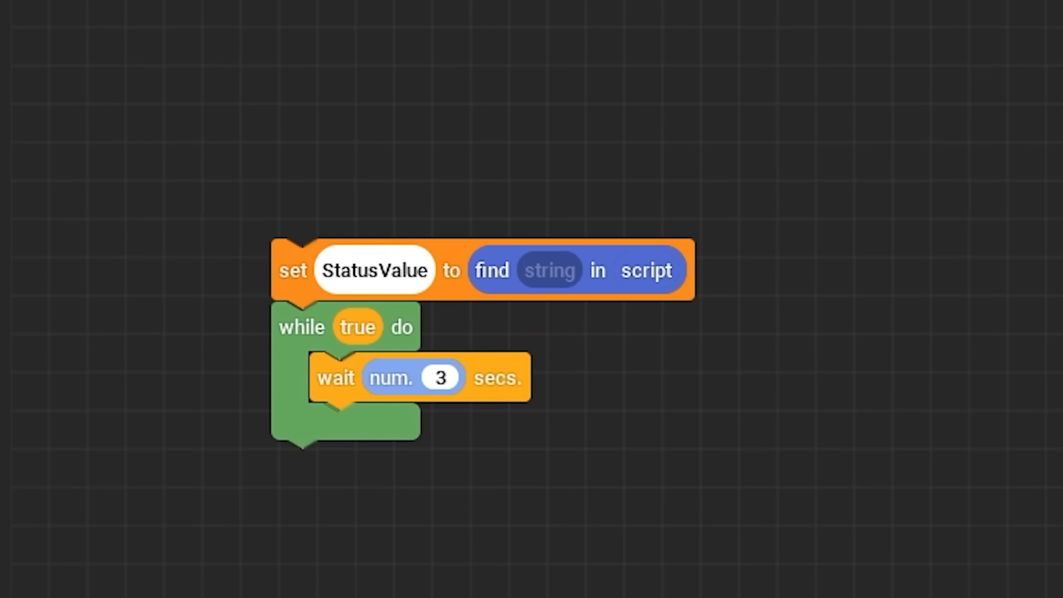
# Make the find lookup search the script for the object named 'Status'.
pyautogui.click(551, 270)
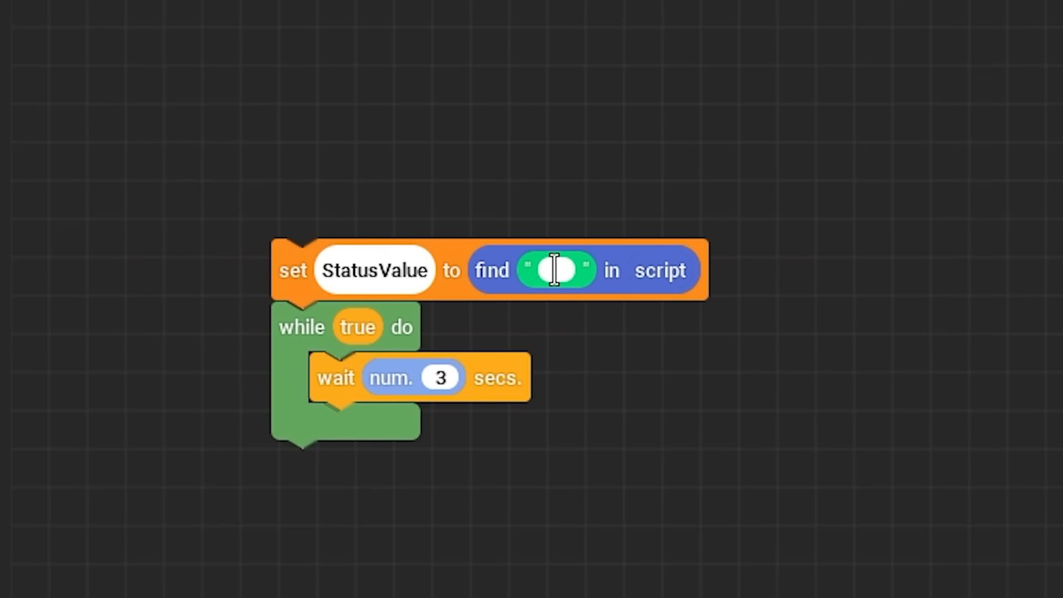
pyautogui.write('Status')
pyautogui.write('value')
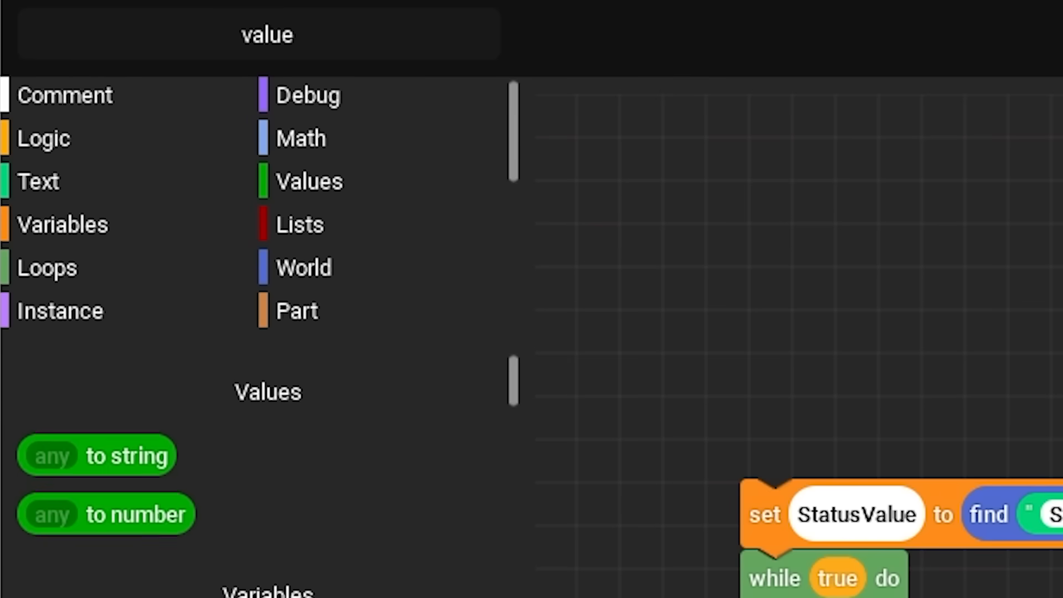
# Print the Value property of StatusValue inside the loop.
pyautogui.click(301, 137)
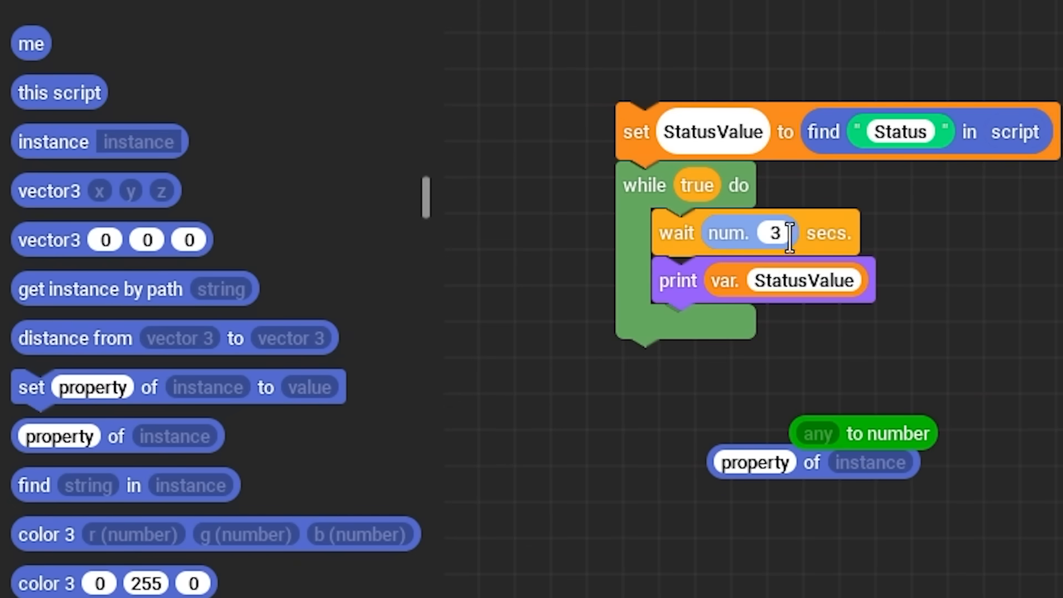
pyautogui.moveTo(786, 281); pyautogui.dragTo(1010, 523)
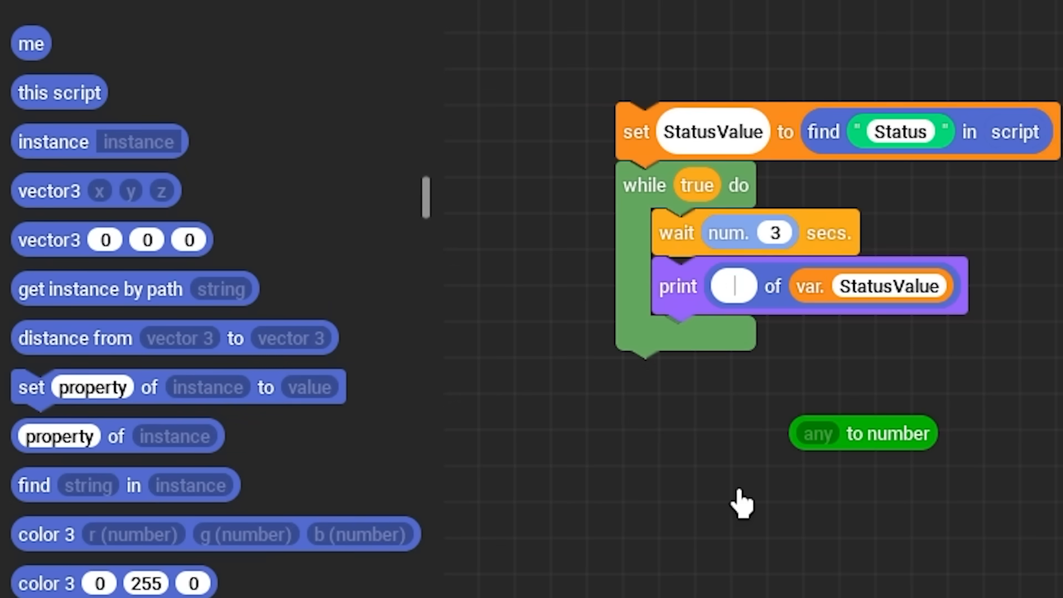
pyautogui.write('Value')
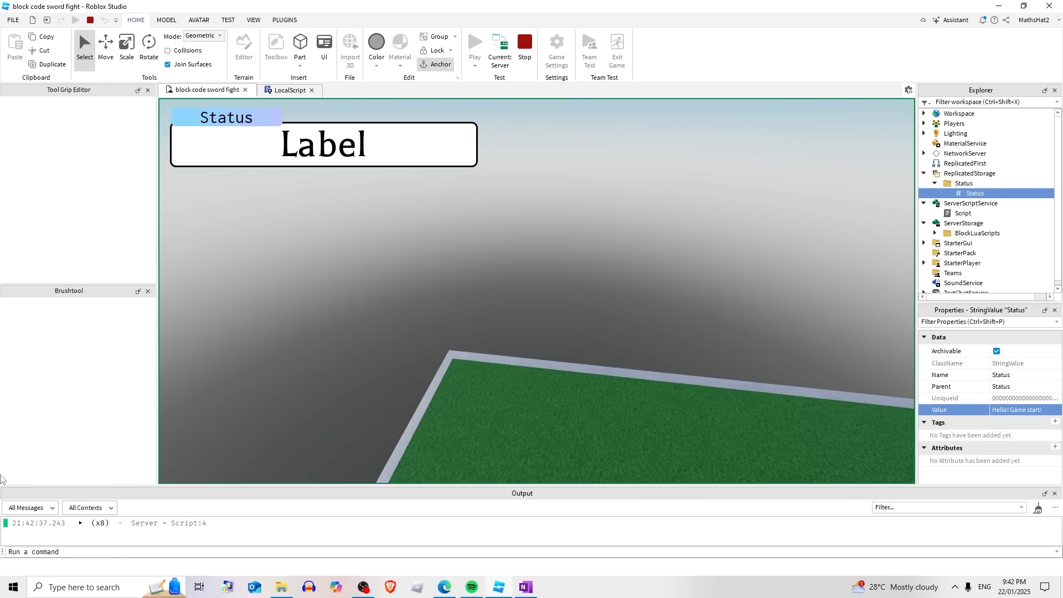
# Open the leaderstats datastore script in the BlockLua plugin.
pyautogui.click(499, 47)
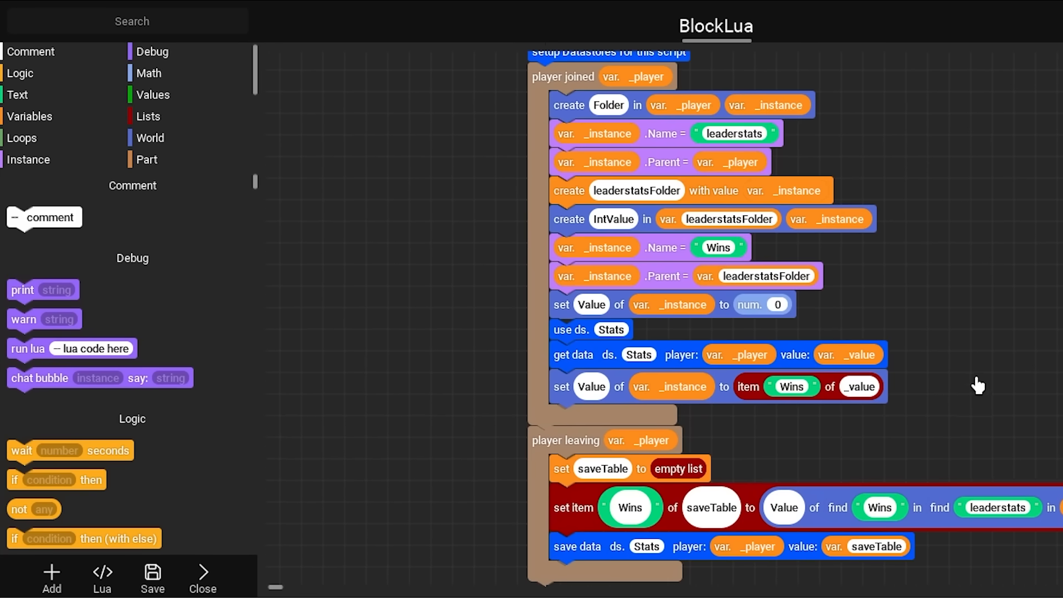
# Scroll through the leaderstats script's join and leave handlers.
pyautogui.scroll(-3)
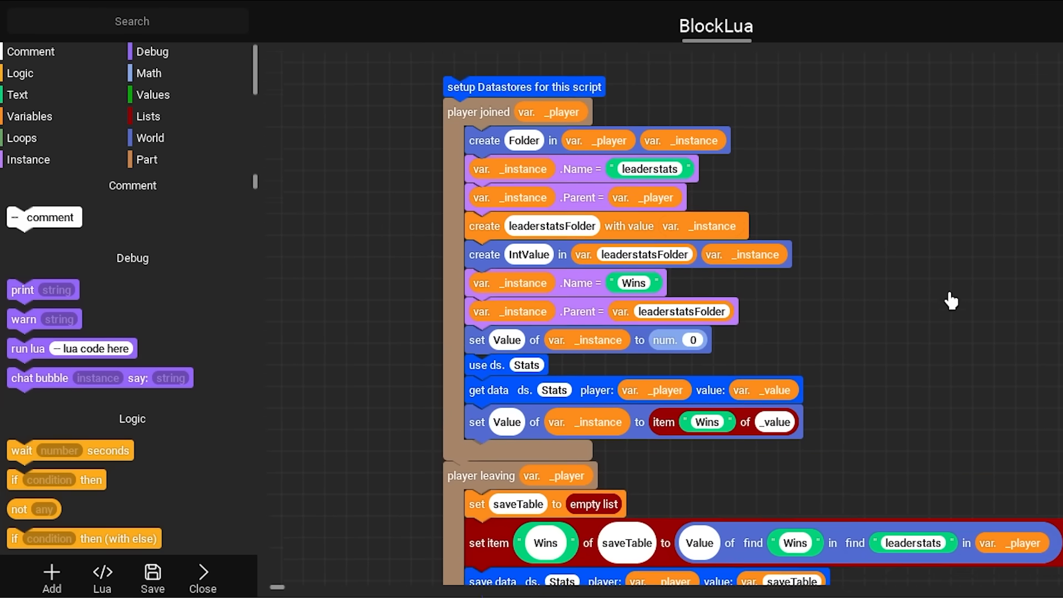
pyautogui.scroll(-3)
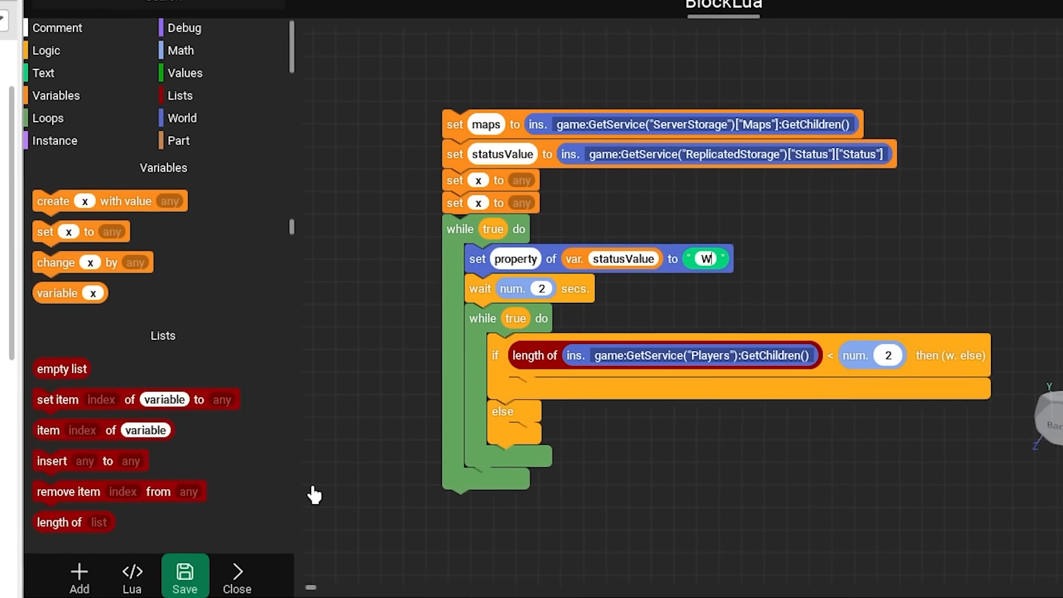
# Review the random song player script in BlockLua and close it back to the arena map.
pyautogui.click(132, 577)
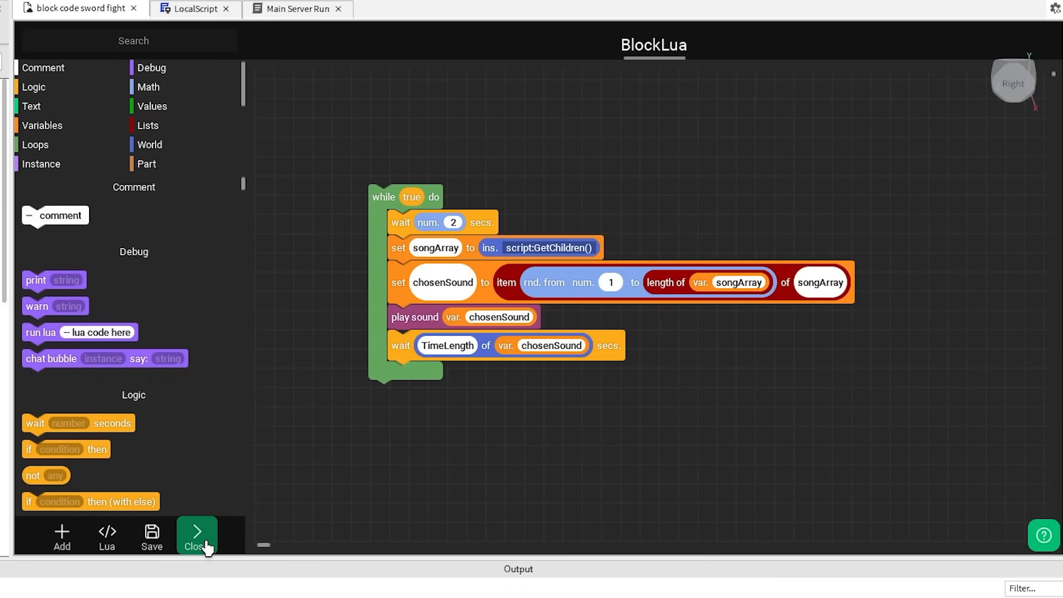
pyautogui.click(196, 537)
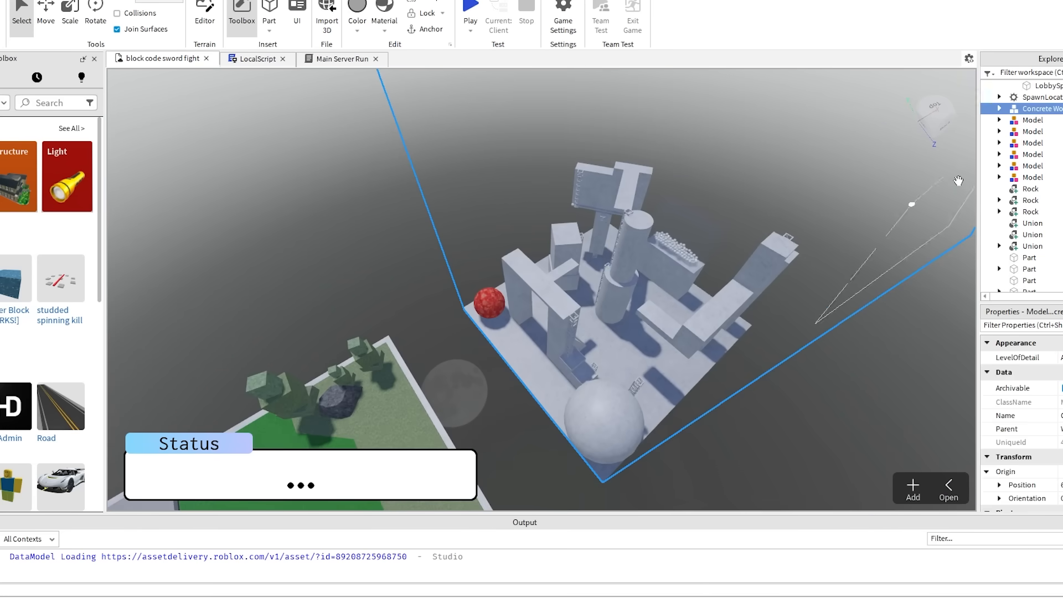
# Open a new plain Script in BlockLua, which reports it is not a BlockLua script yet.
pyautogui.click(468, 12)
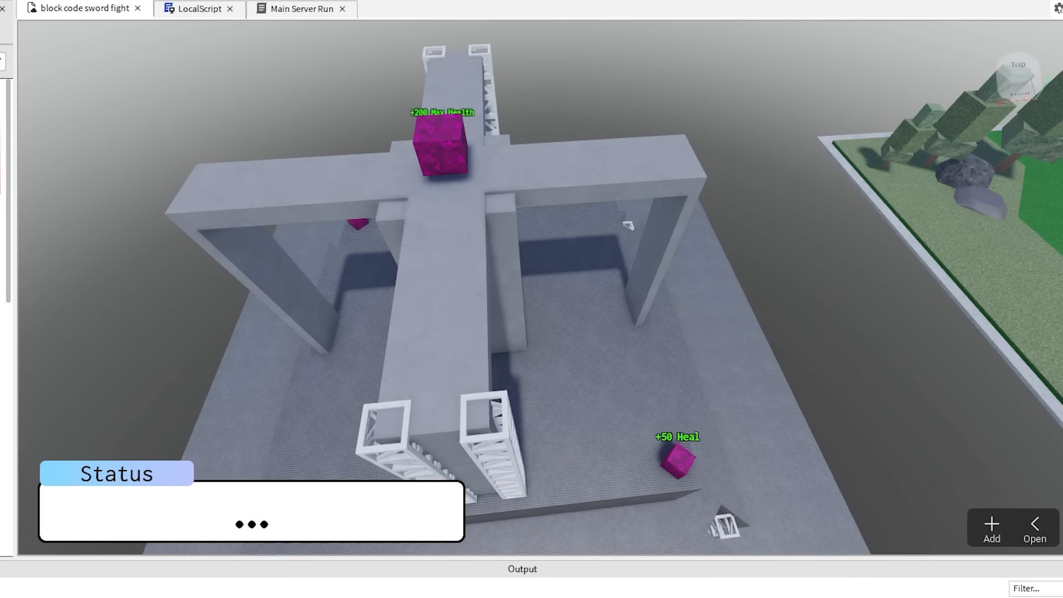
pyautogui.moveTo(722, 204)
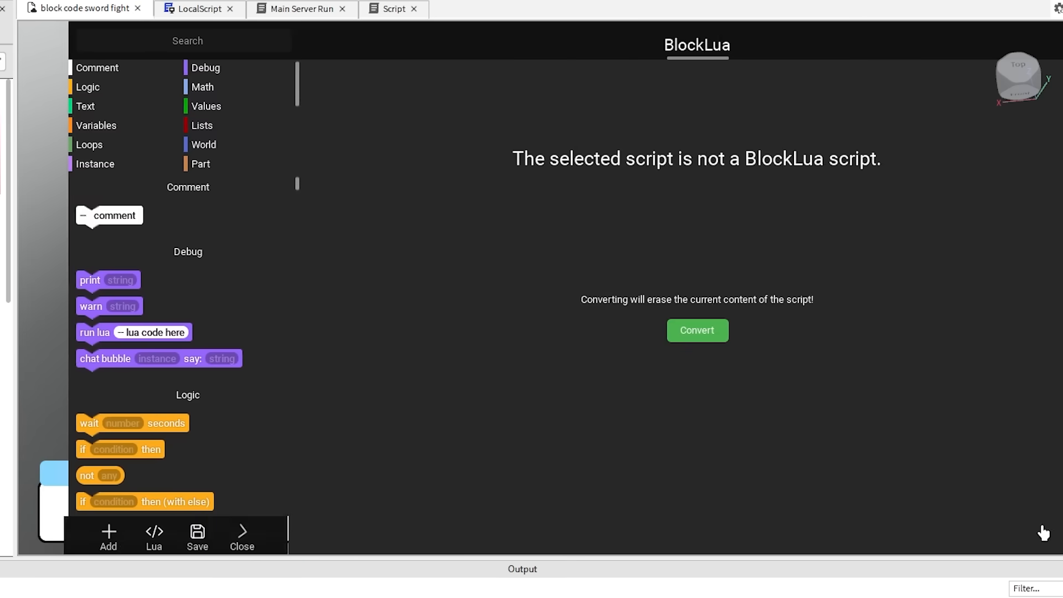
# Search 'touch' to add a touched-by-character-with-cooldown event to the converted script.
pyautogui.write('touch')
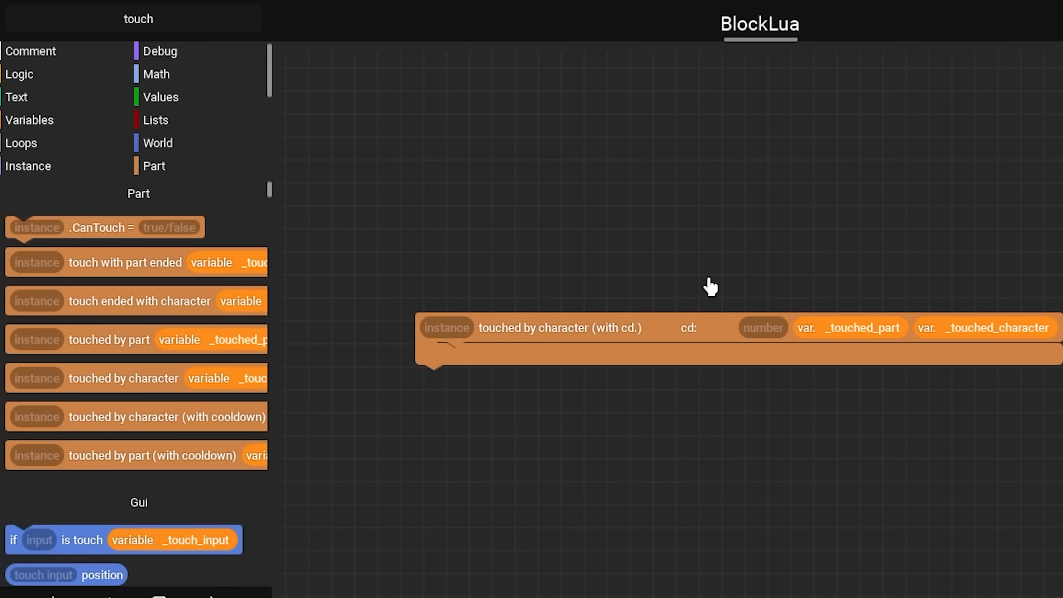
pyautogui.moveTo(572, 363)
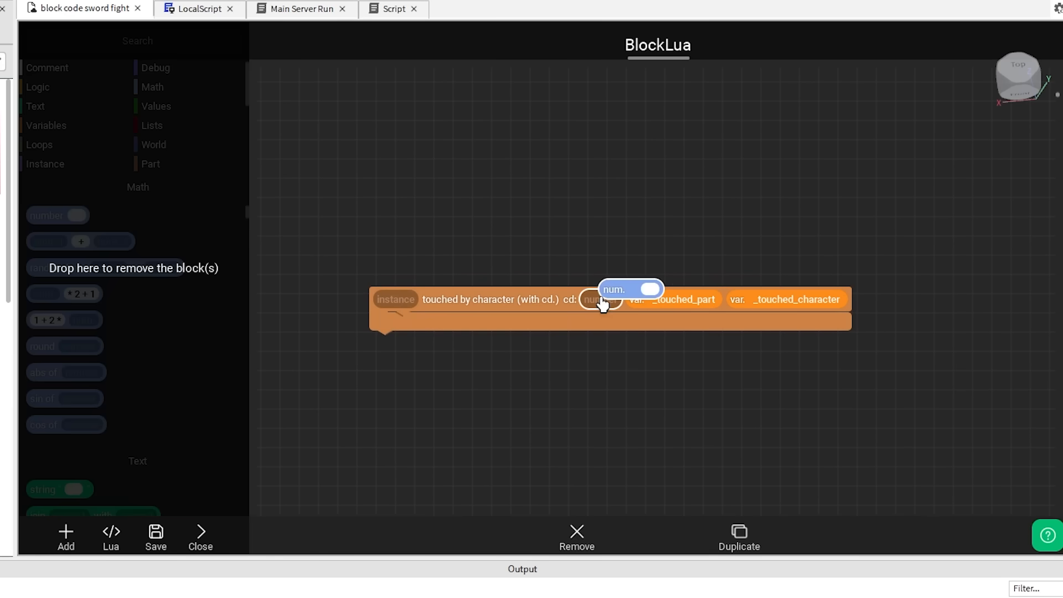
# Give the touch event a 2-second cooldown with +50 Health and destroy, then reopen the round script.
pyautogui.click(153, 144)
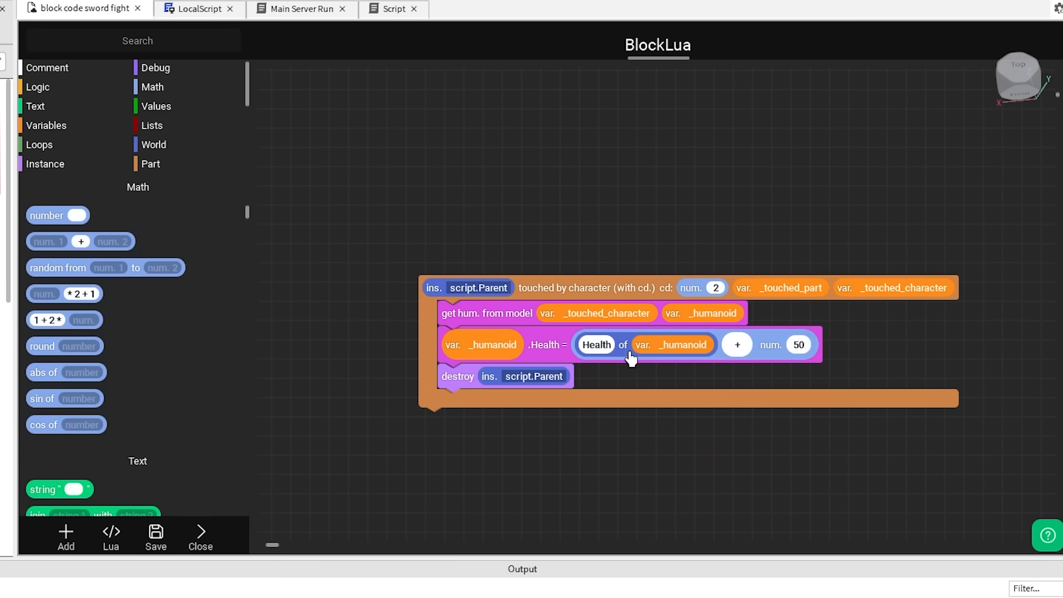
pyautogui.moveTo(204, 402)
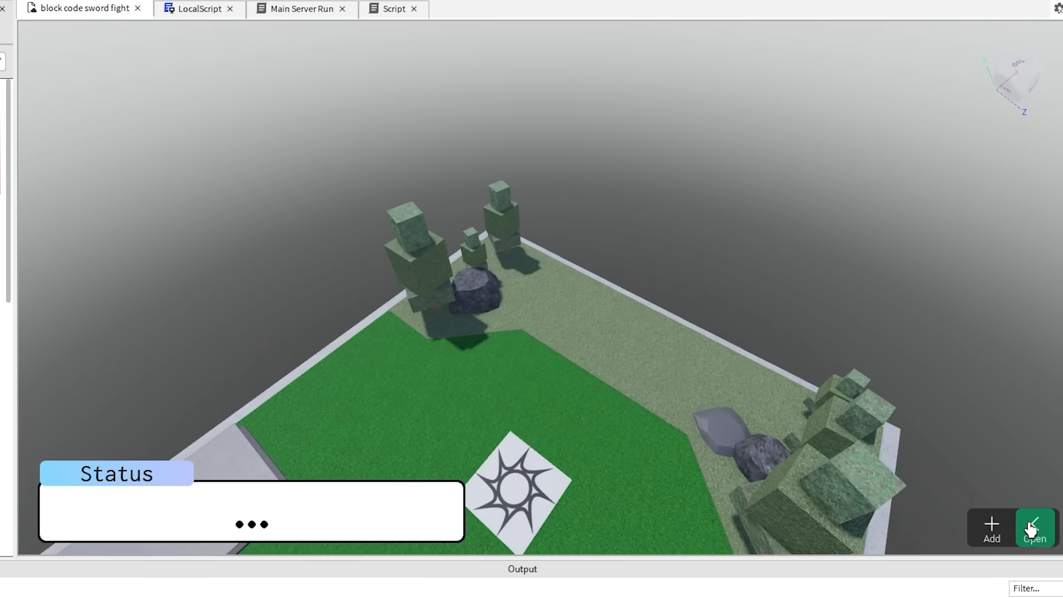
pyautogui.click(1034, 527)
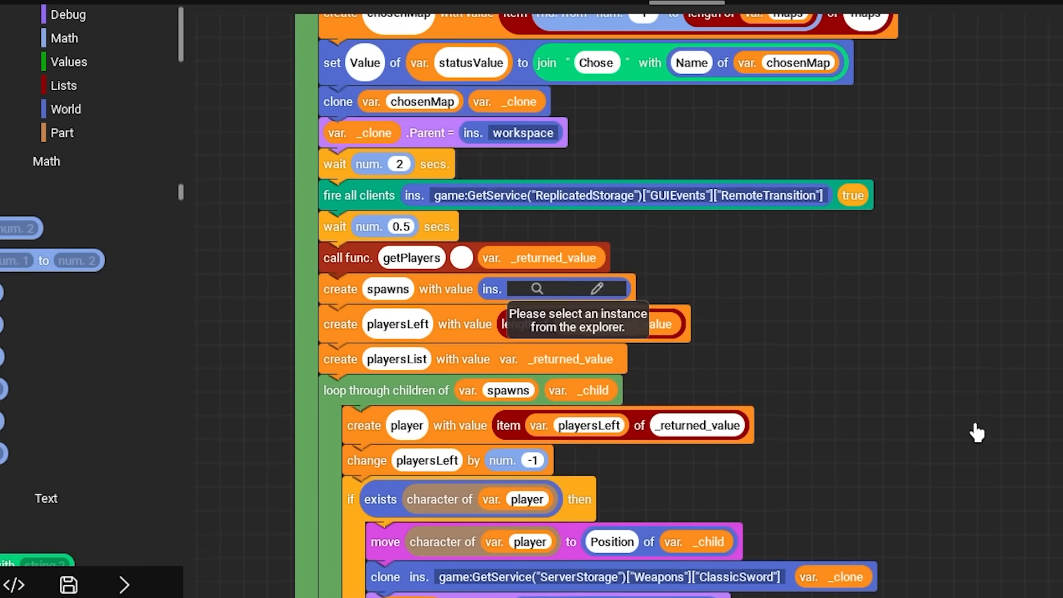